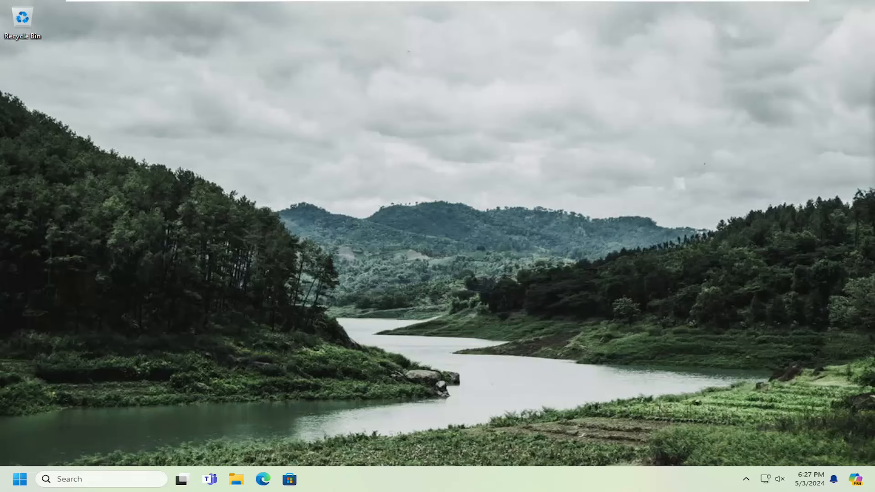
mouse_move(498, 249)
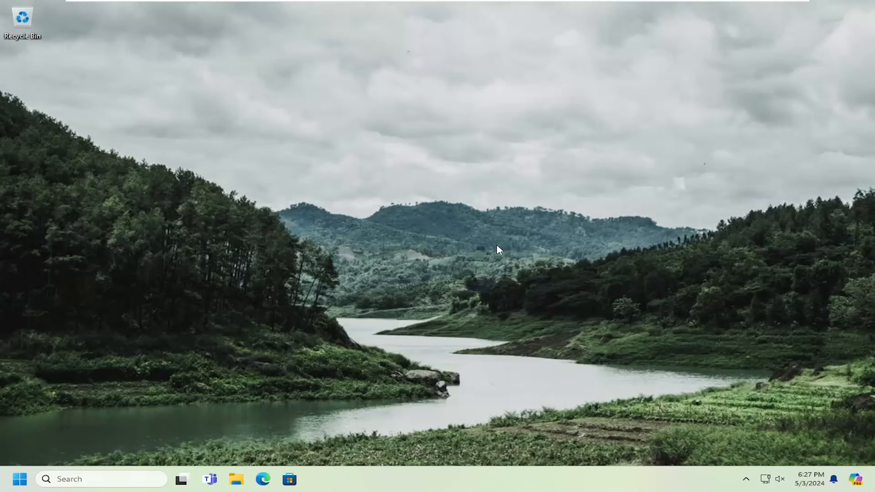
mouse_move(487, 249)
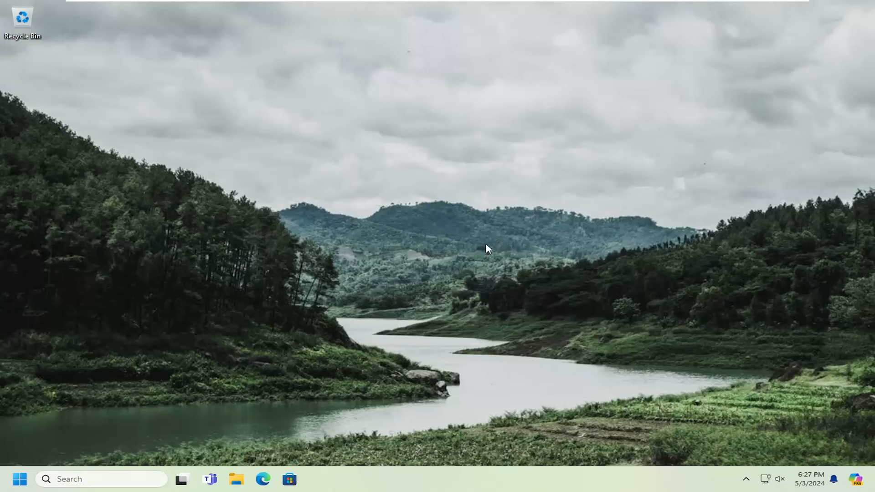
mouse_move(440, 243)
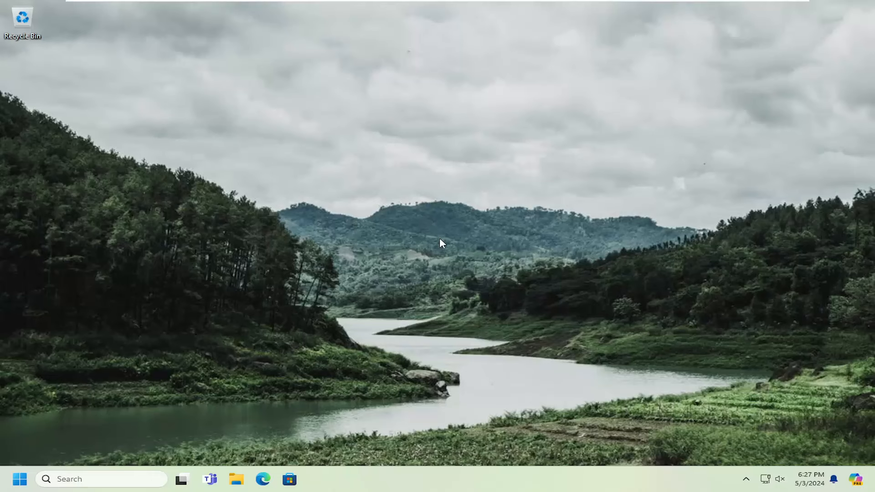
Permanently delete the checked temporary files from C: with Disk Cleanup, then search for Photos.
left_click(20, 479)
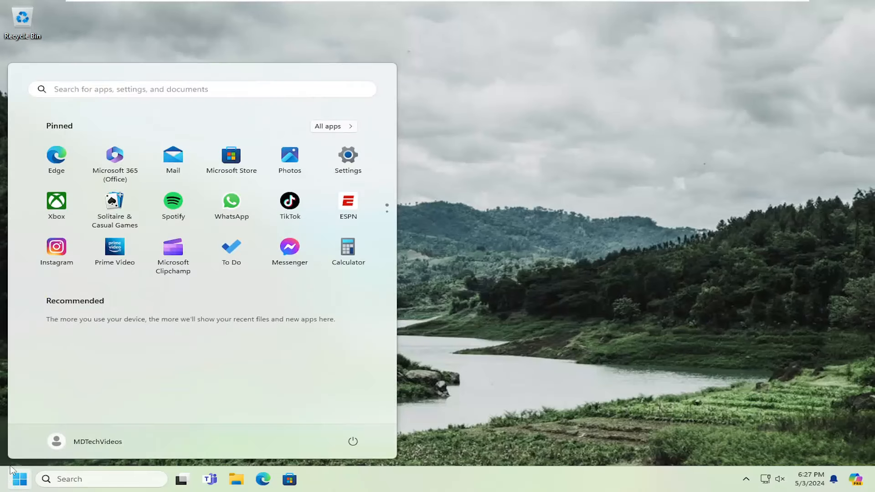
type("disk cleanup")
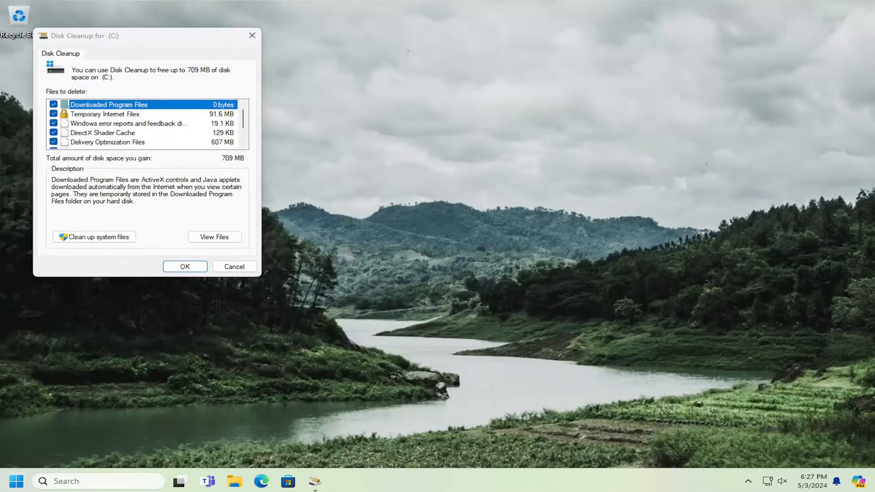
left_click(185, 266)
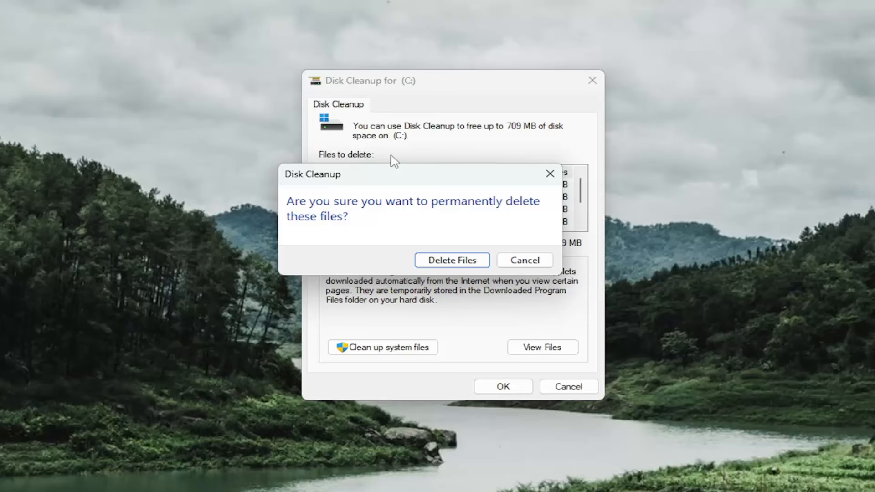
left_click(451, 260)
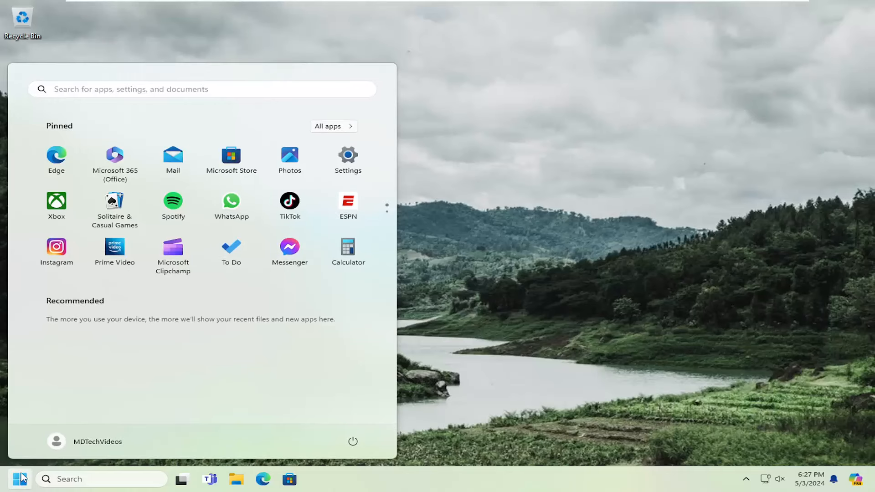
type("photos")
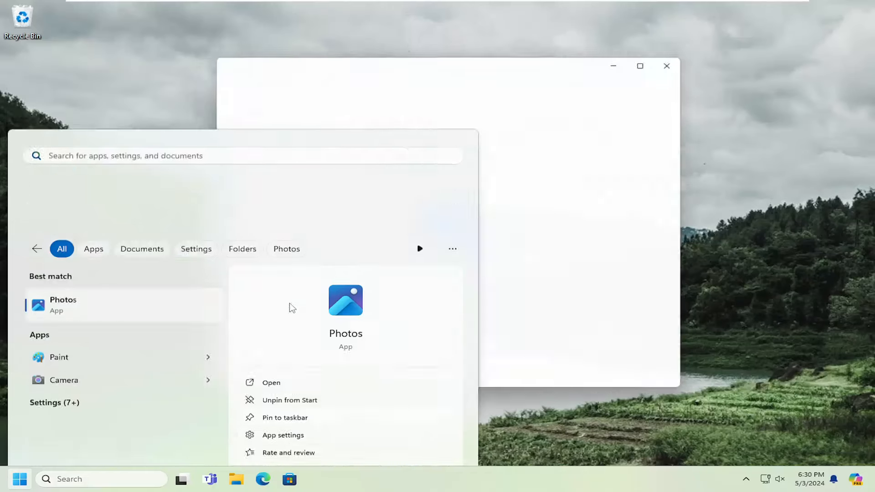
Repair the Photos app from its advanced options page in Settings.
left_click(282, 435)
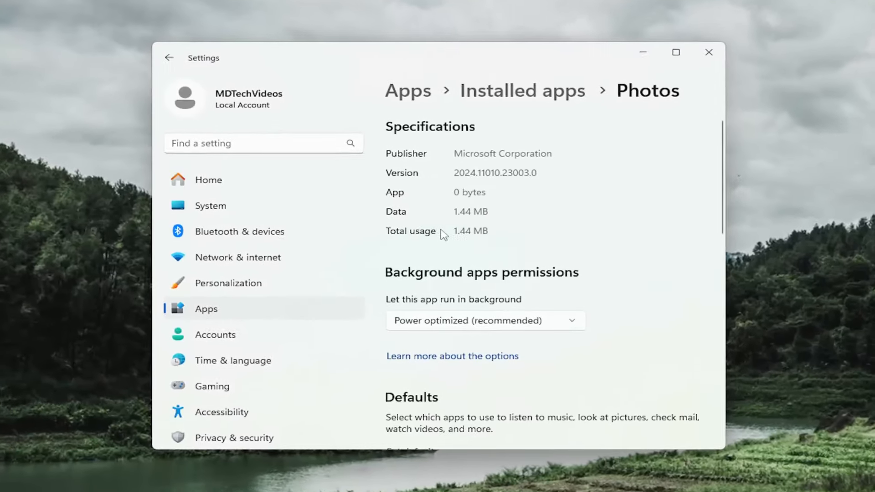
scroll("down", 3)
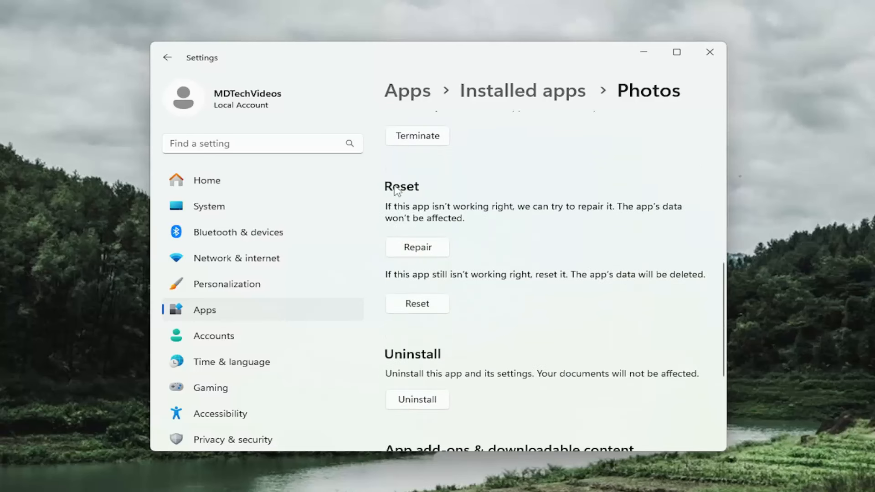
mouse_move(518, 222)
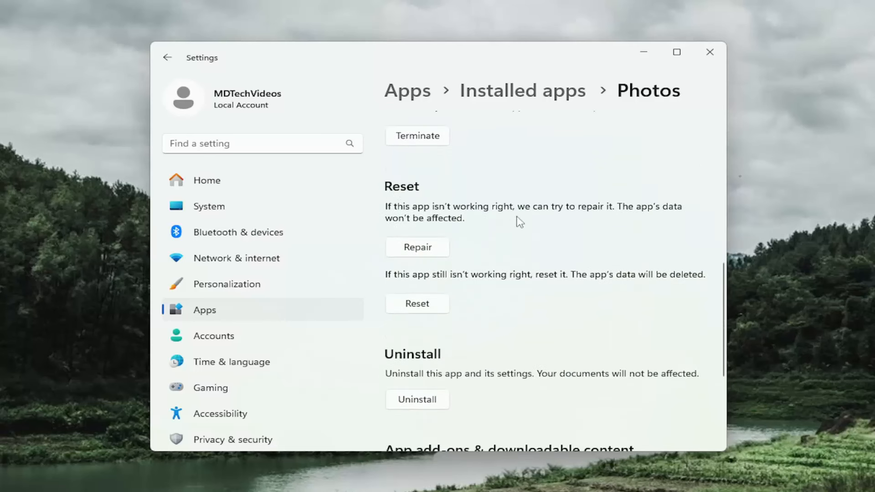
mouse_move(432, 233)
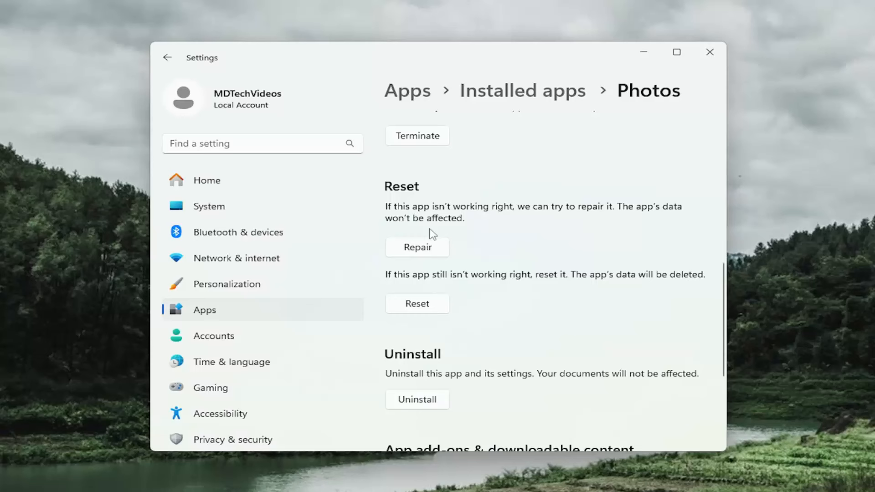
left_click(416, 246)
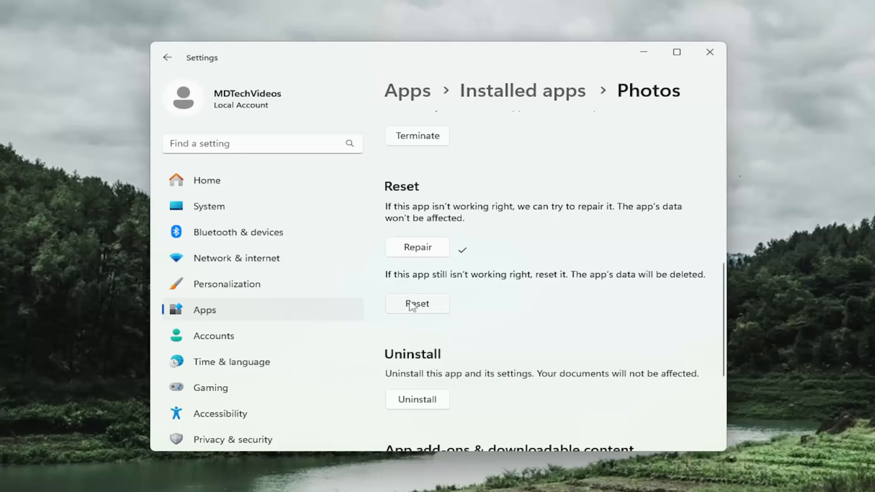
Reset the Photos app, confirming deletion of its data, and close Settings.
left_click(416, 304)
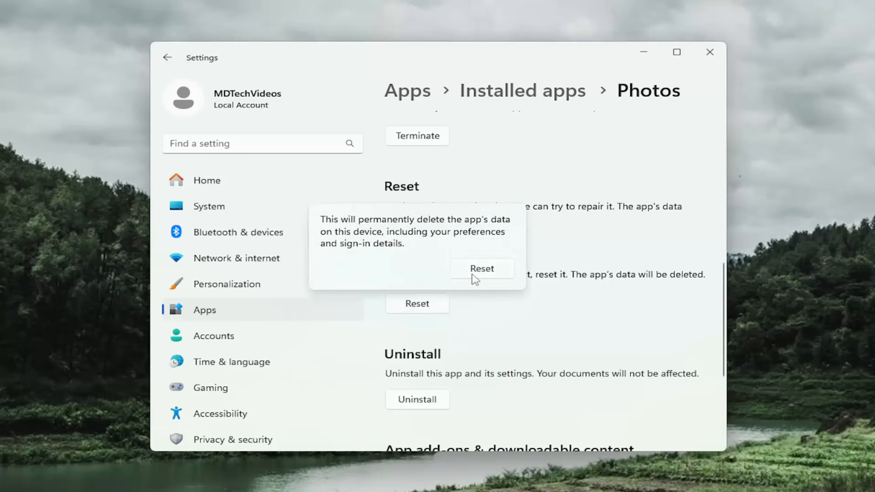
left_click(481, 268)
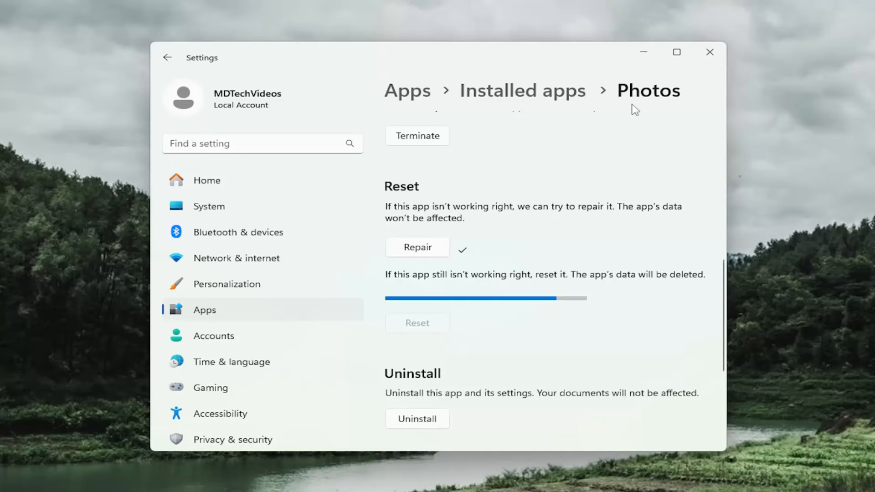
left_click(709, 52)
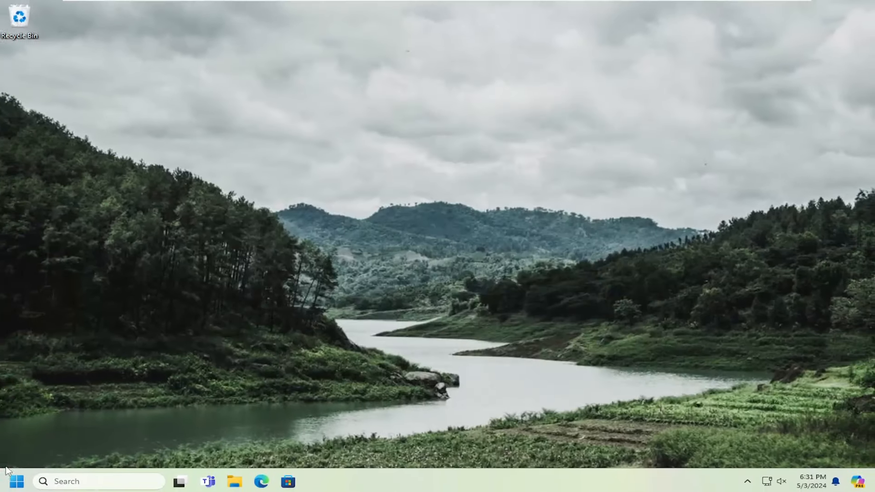